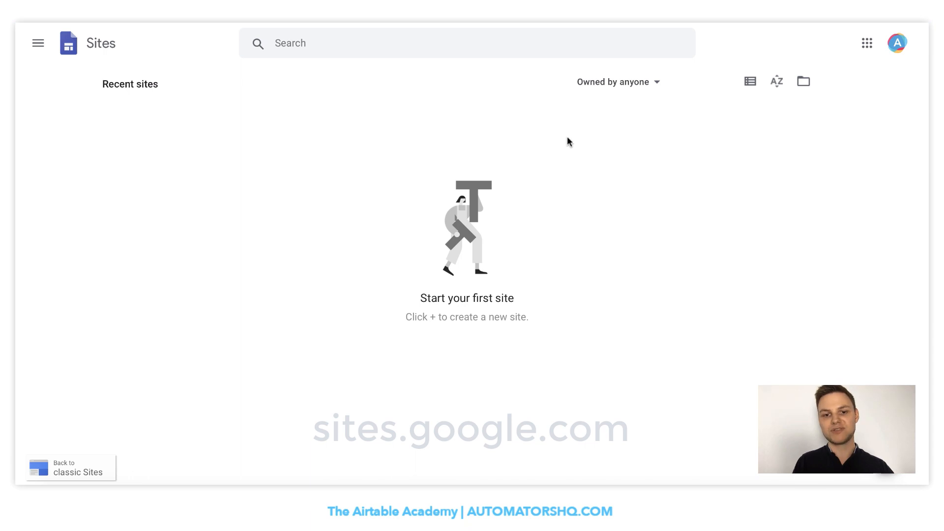
{"action": "mouse_move", "coordinate": [346, 147]}
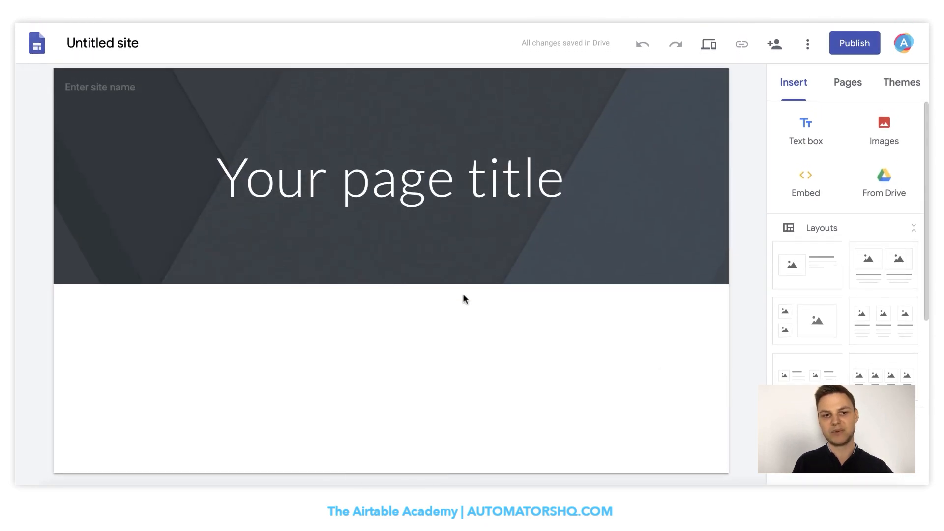
Replace the page header banner with a colourful image chosen from existing images.
{"action": "left_click", "coordinate": [391, 181]}
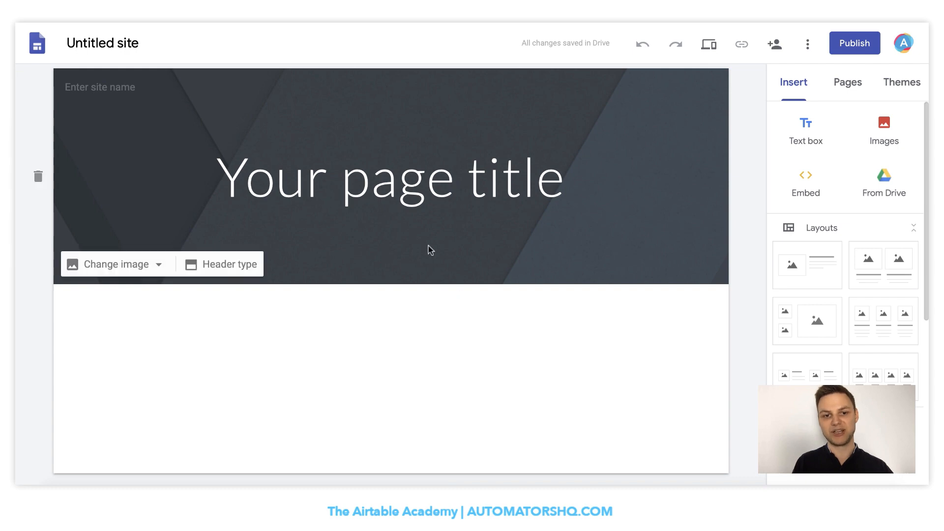
{"action": "left_click", "coordinate": [115, 263]}
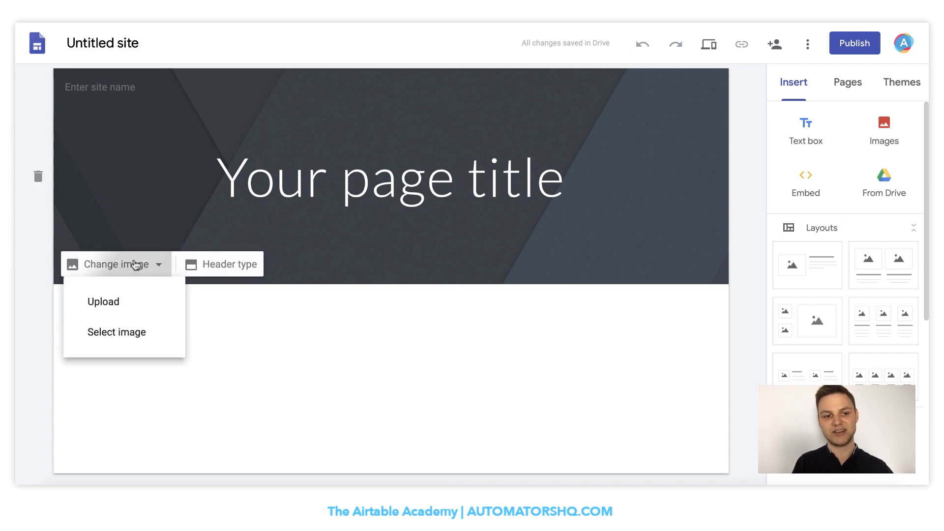
{"action": "left_click", "coordinate": [103, 301]}
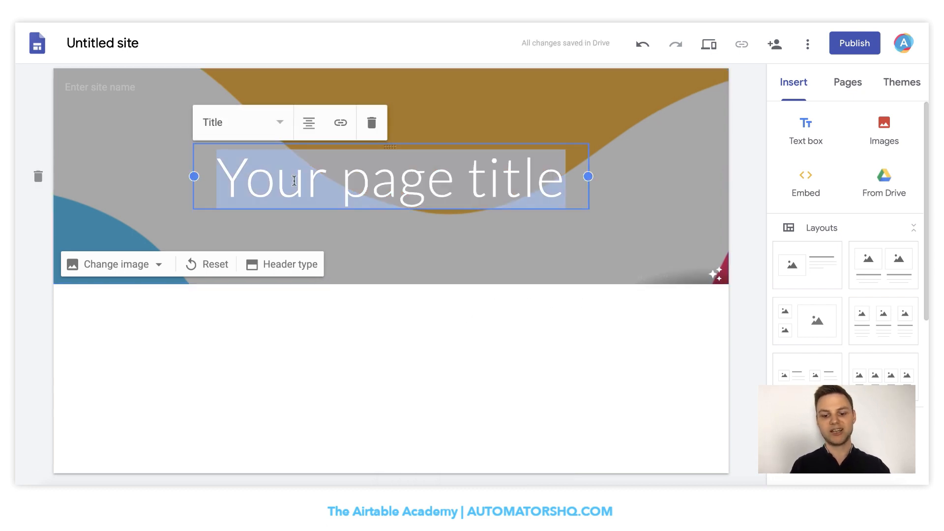
Retitle the page header as Product Catalog and view the finished header.
{"action": "type", "text": "Product Catalog"}
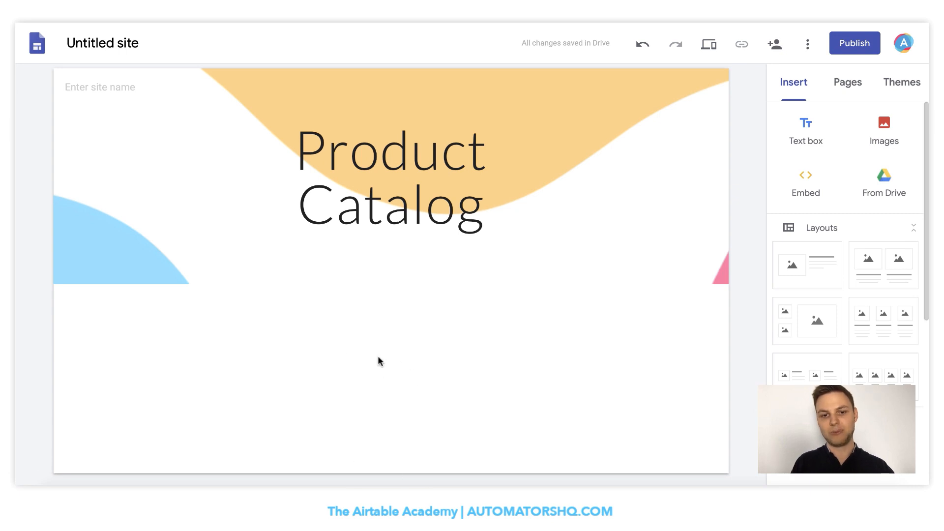
{"action": "left_click", "coordinate": [391, 181]}
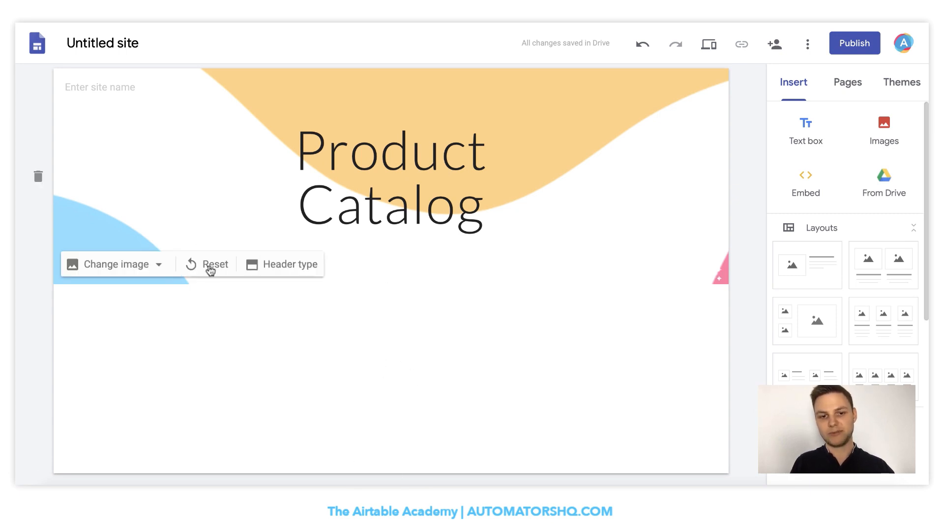
{"action": "left_click", "coordinate": [391, 178]}
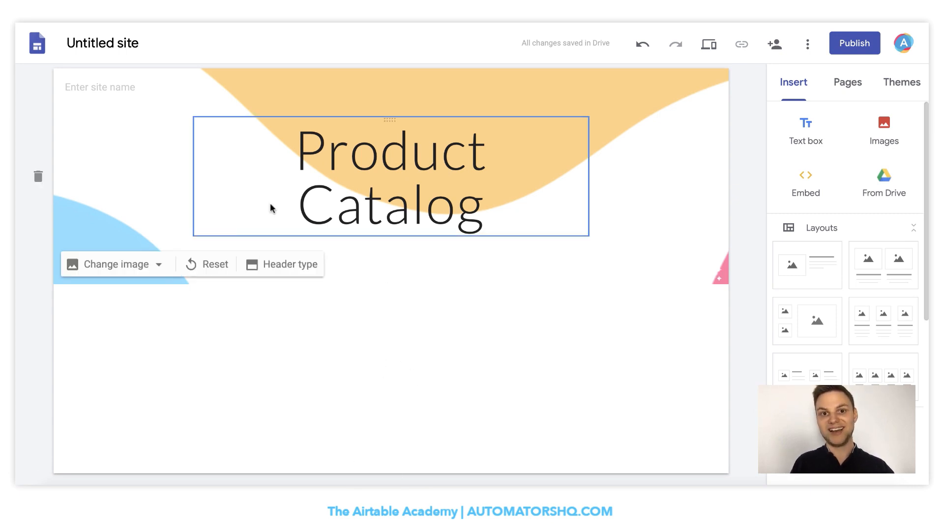
{"action": "left_click", "coordinate": [421, 372]}
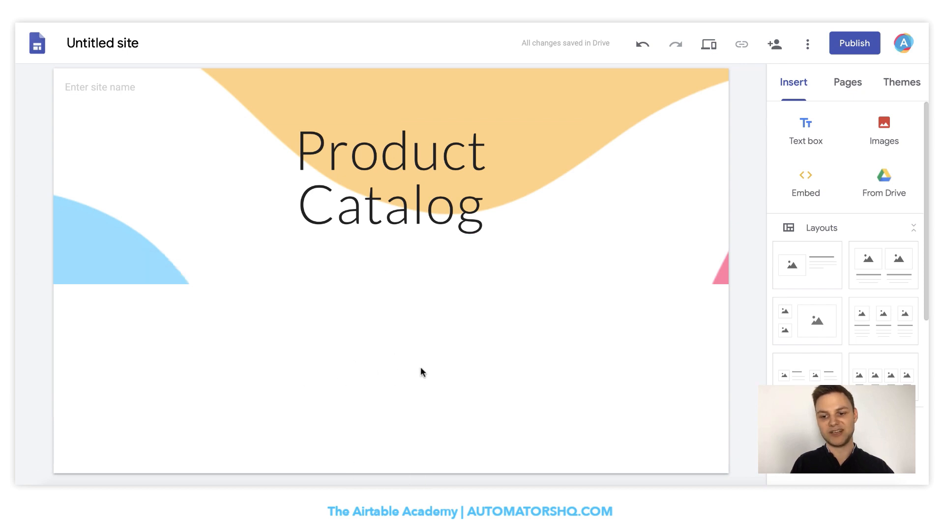
{"action": "mouse_move", "coordinate": [412, 299]}
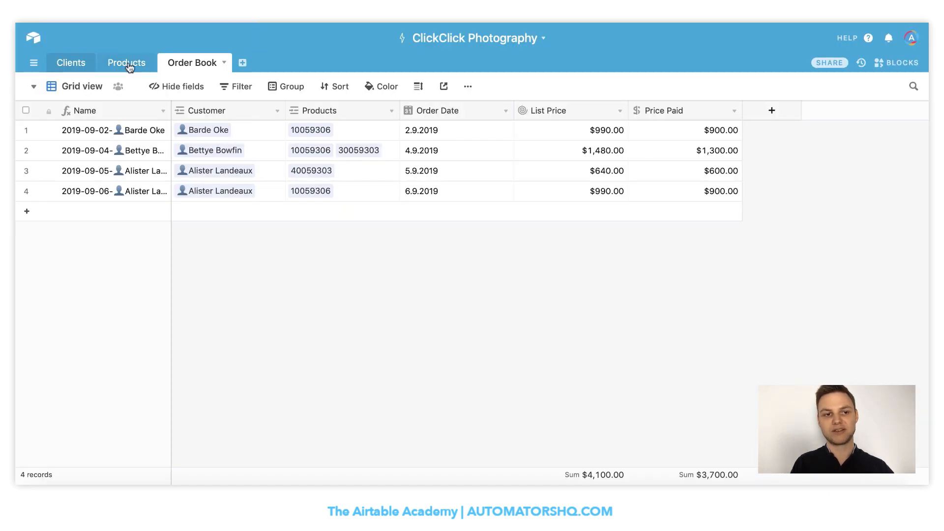
Show the Products table gallery and confirm its filter keeps only In stock cards.
{"action": "left_click", "coordinate": [126, 63]}
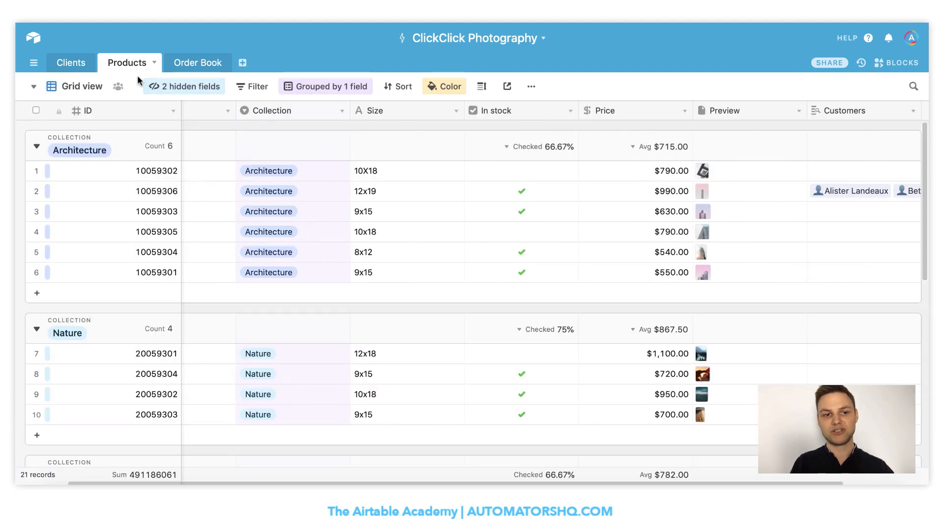
{"action": "mouse_move", "coordinate": [638, 254]}
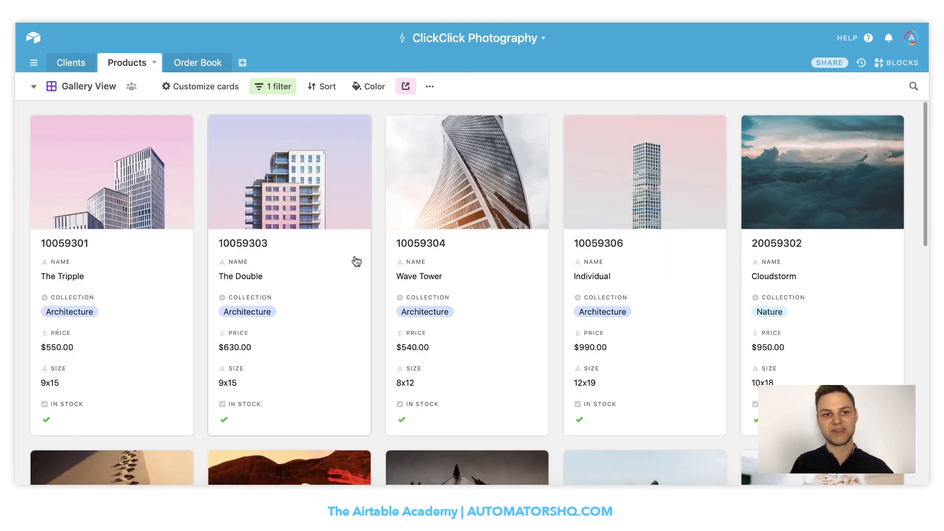
{"action": "mouse_move", "coordinate": [271, 101]}
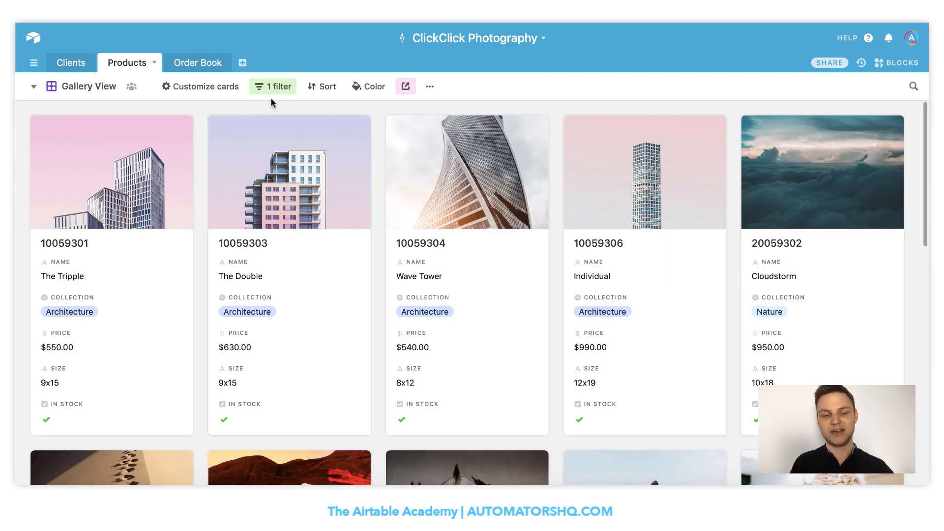
{"action": "left_click", "coordinate": [273, 86]}
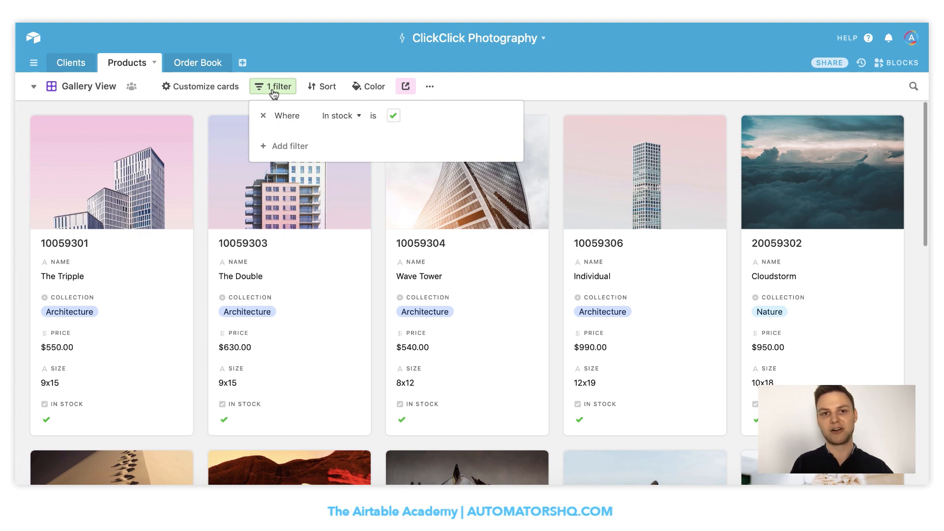
{"action": "left_click", "coordinate": [294, 127]}
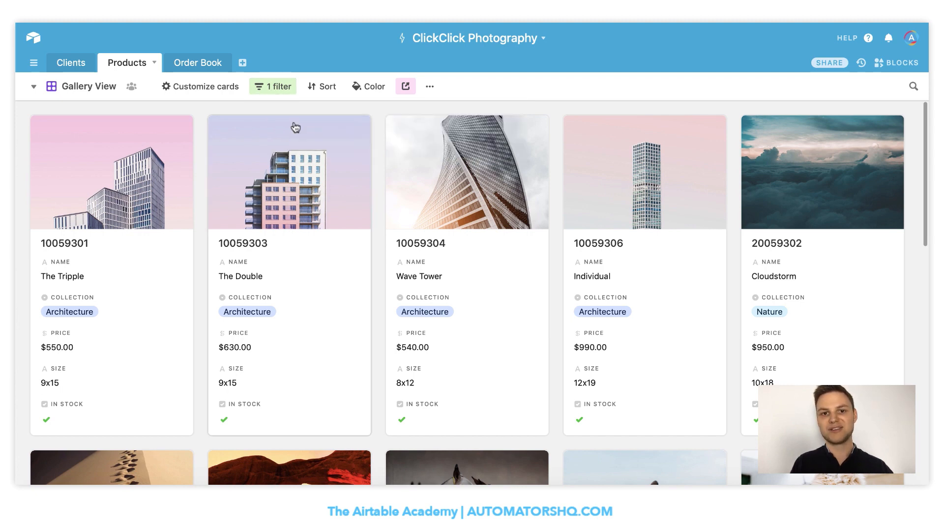
{"action": "mouse_move", "coordinate": [352, 204]}
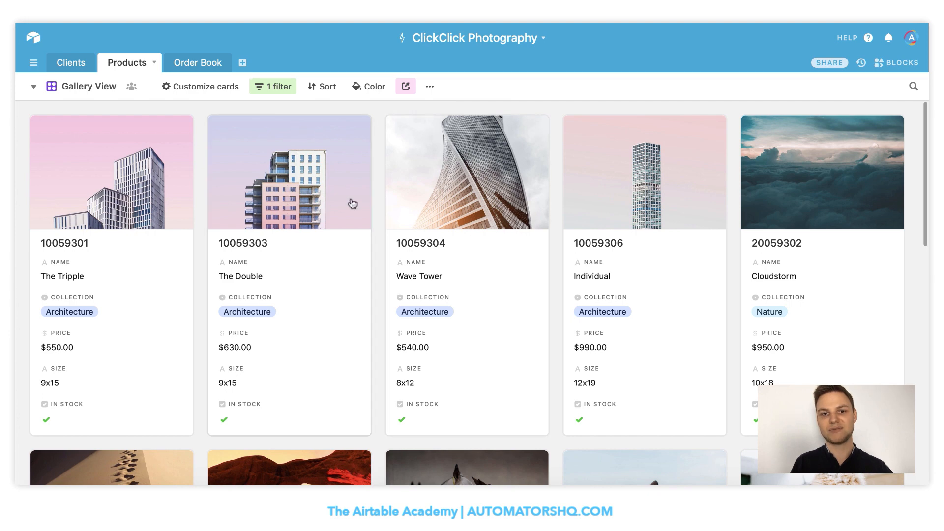
{"action": "mouse_move", "coordinate": [405, 87]}
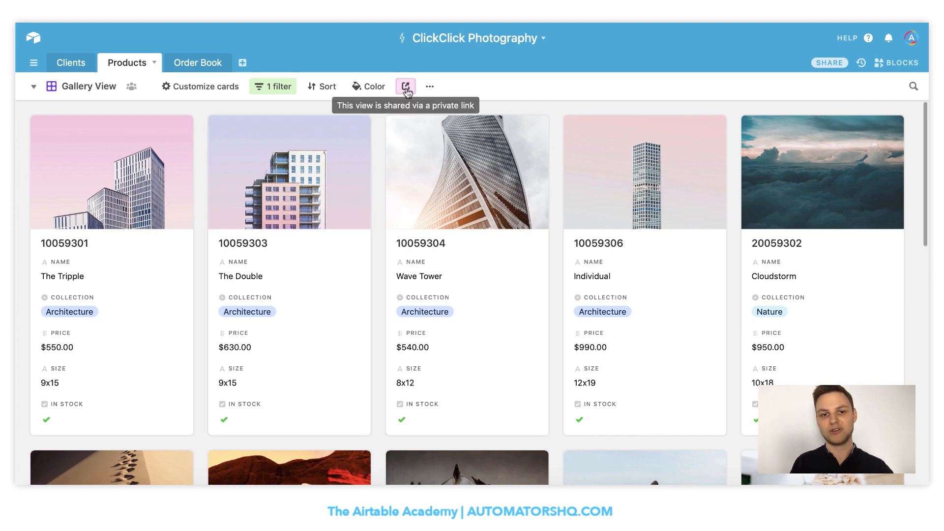
Show the private share link settings for the in-stock gallery view.
{"action": "left_click", "coordinate": [405, 86]}
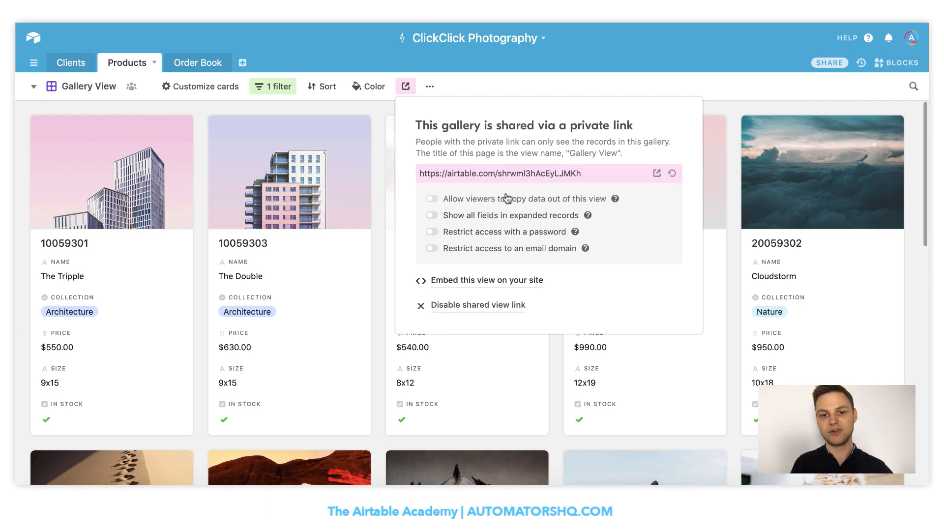
{"action": "mouse_move", "coordinate": [529, 207]}
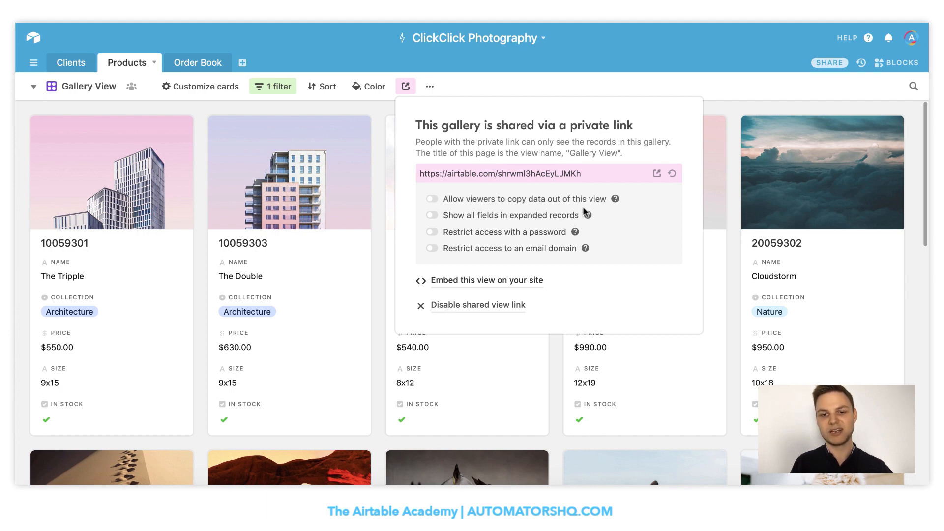
{"action": "mouse_move", "coordinate": [518, 227]}
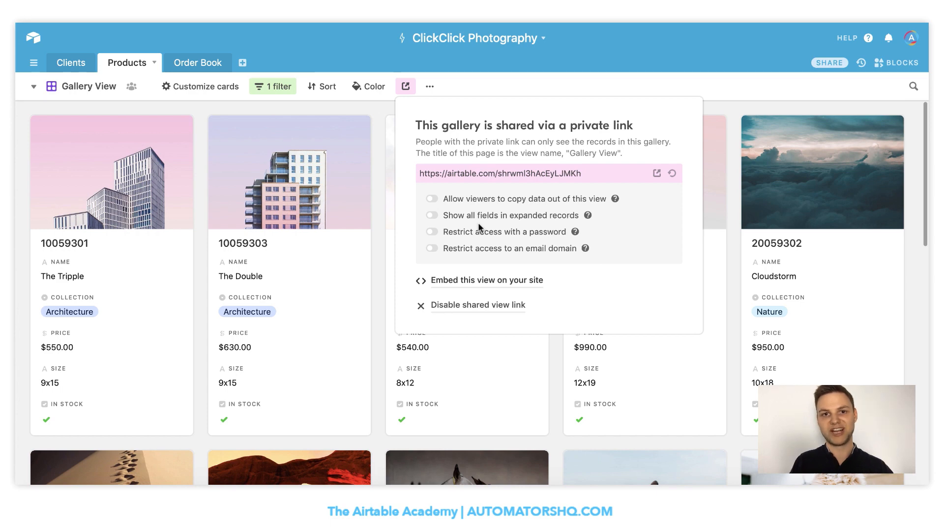
{"action": "mouse_move", "coordinate": [417, 196]}
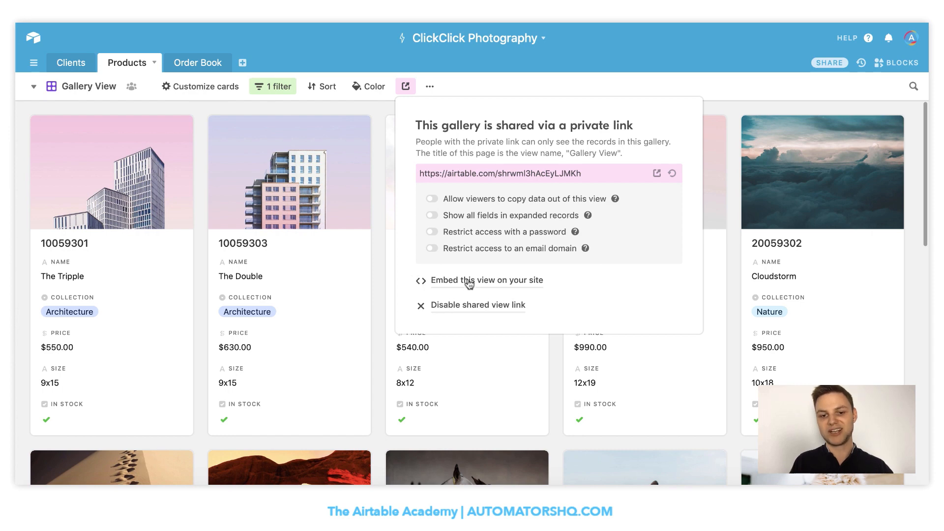
Get the gallery's iframe embed code with Show view controls turned off.
{"action": "left_click", "coordinate": [487, 281]}
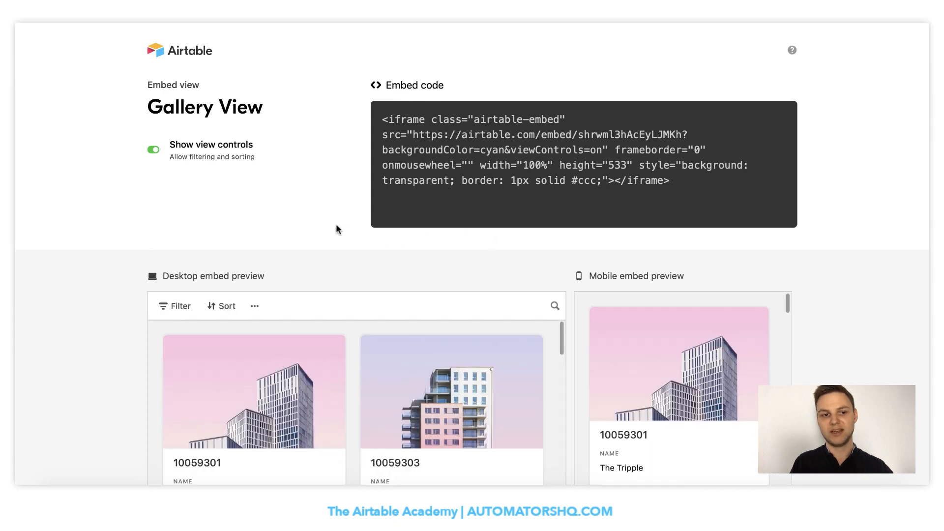
{"action": "scroll", "scroll_direction": "down", "scroll_amount": 3}
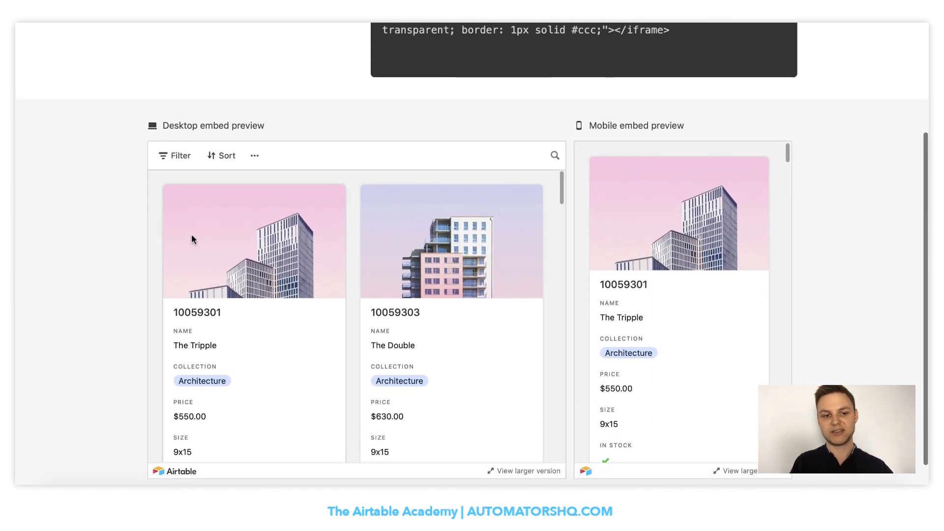
{"action": "scroll", "scroll_direction": "down", "scroll_amount": 3}
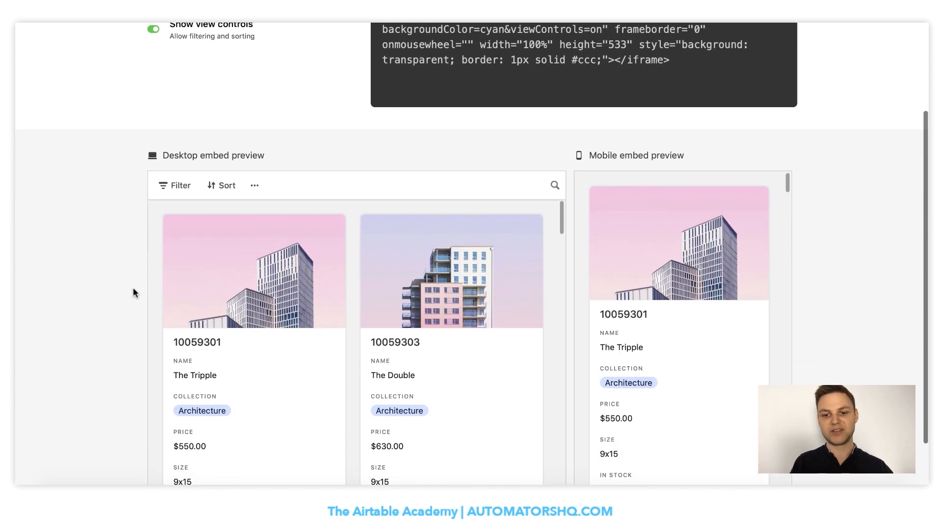
{"action": "mouse_move", "coordinate": [673, 345]}
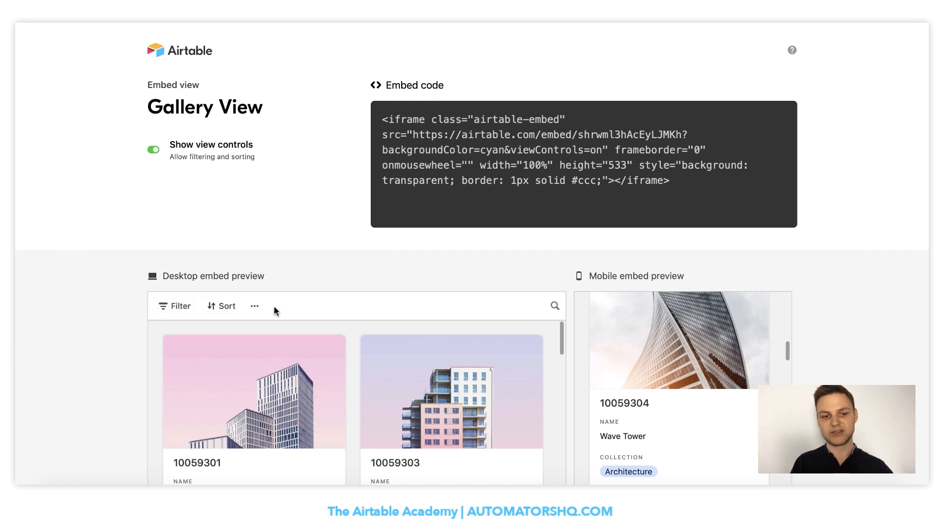
{"action": "left_click", "coordinate": [154, 150]}
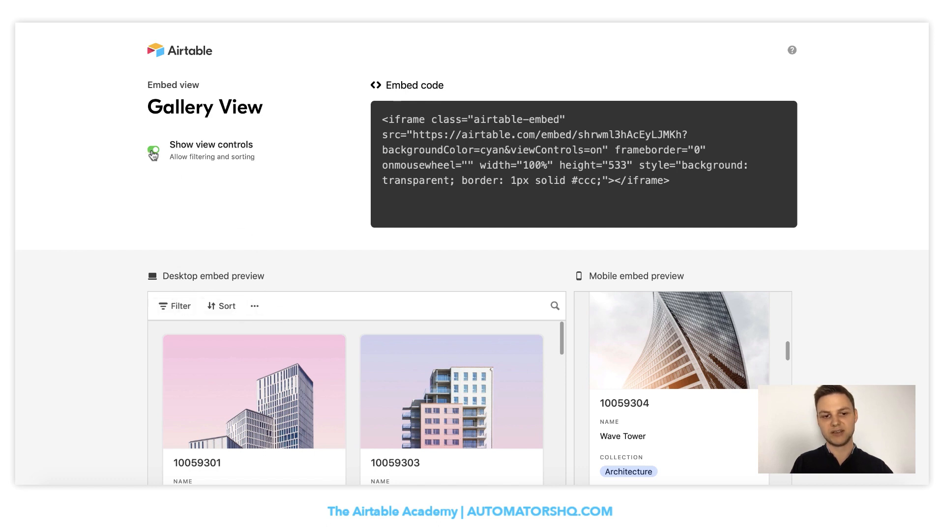
{"action": "left_click", "coordinate": [154, 150]}
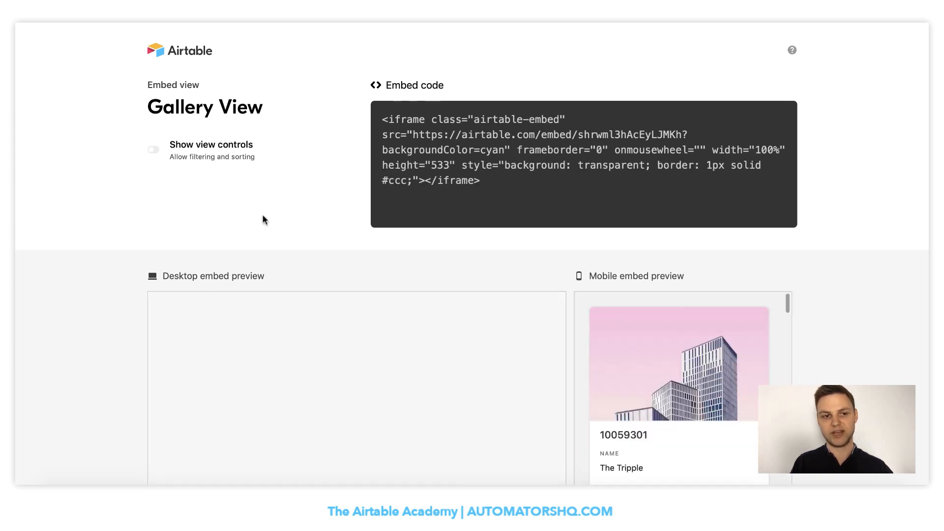
{"action": "scroll", "scroll_direction": "down", "scroll_amount": 3}
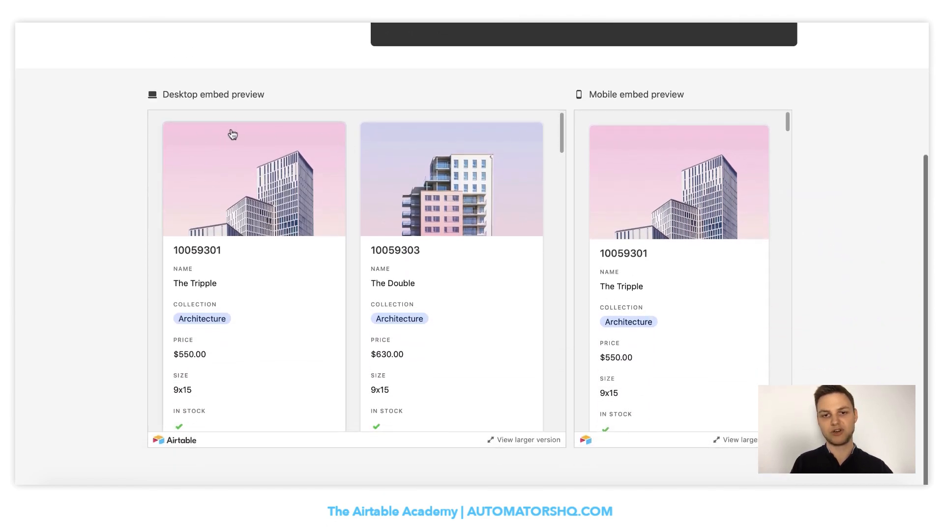
{"action": "scroll", "scroll_direction": "up", "scroll_amount": 3}
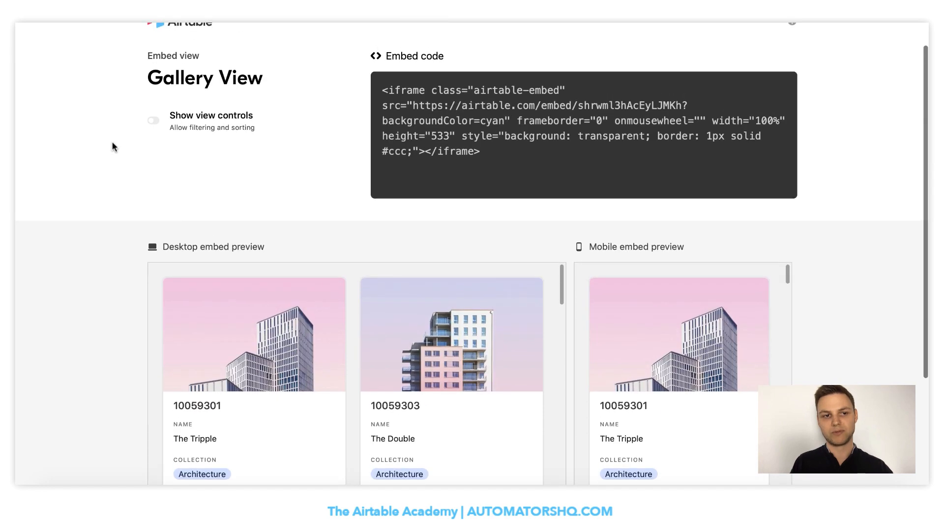
{"action": "left_click", "coordinate": [153, 120]}
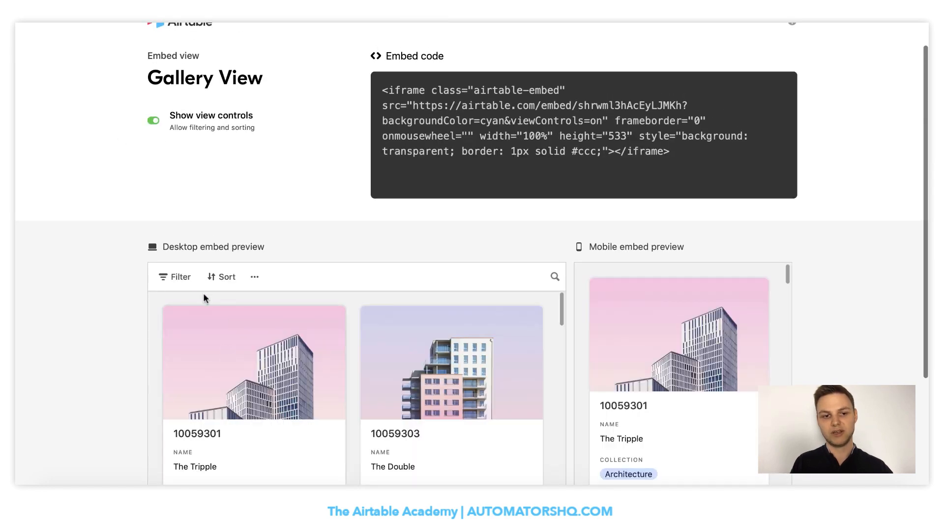
{"action": "mouse_move", "coordinate": [154, 201]}
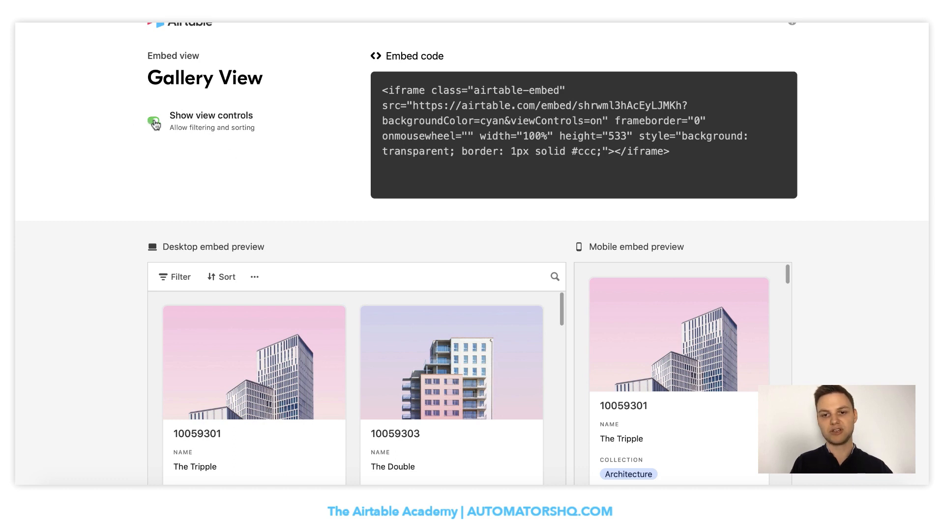
{"action": "left_click", "coordinate": [154, 120]}
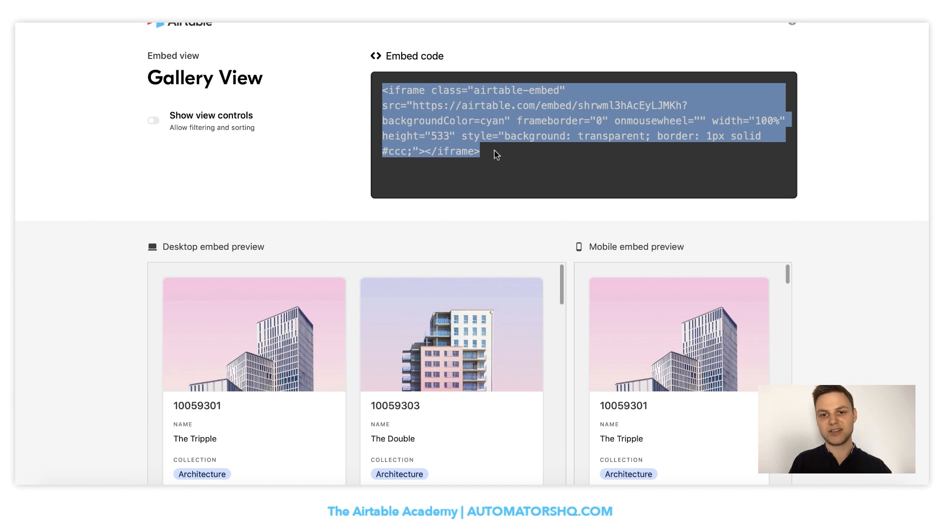
{"action": "mouse_move", "coordinate": [581, 26]}
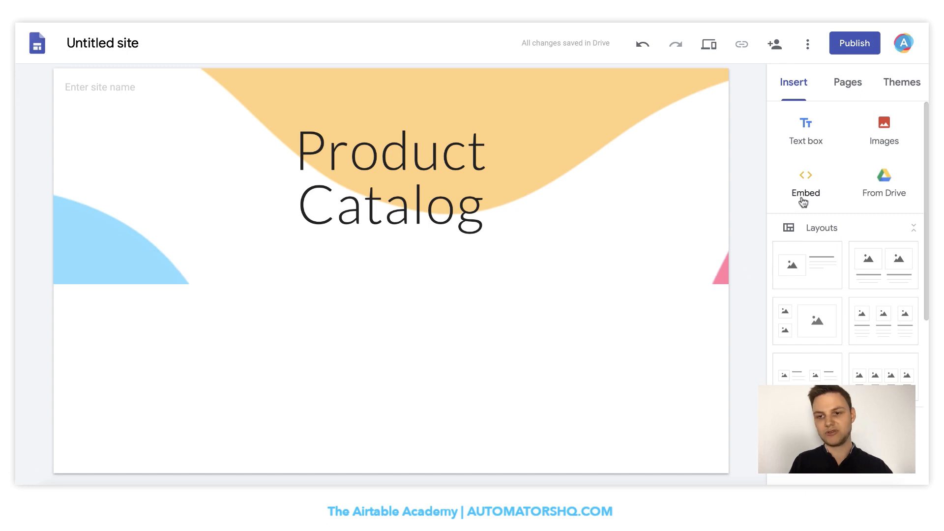
Insert the Airtable gallery via Embed code below the header and drag it taller.
{"action": "left_click", "coordinate": [806, 184]}
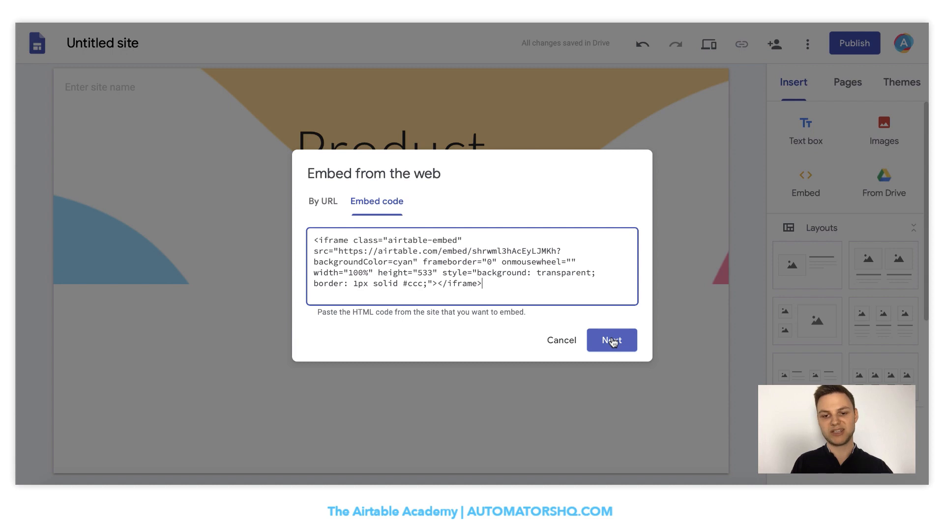
{"action": "left_click", "coordinate": [611, 341]}
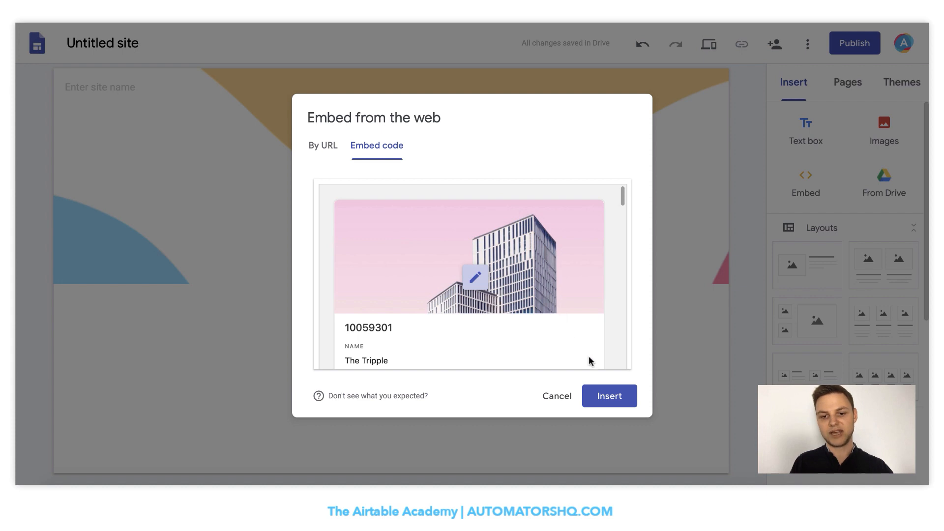
{"action": "left_click", "coordinate": [609, 395]}
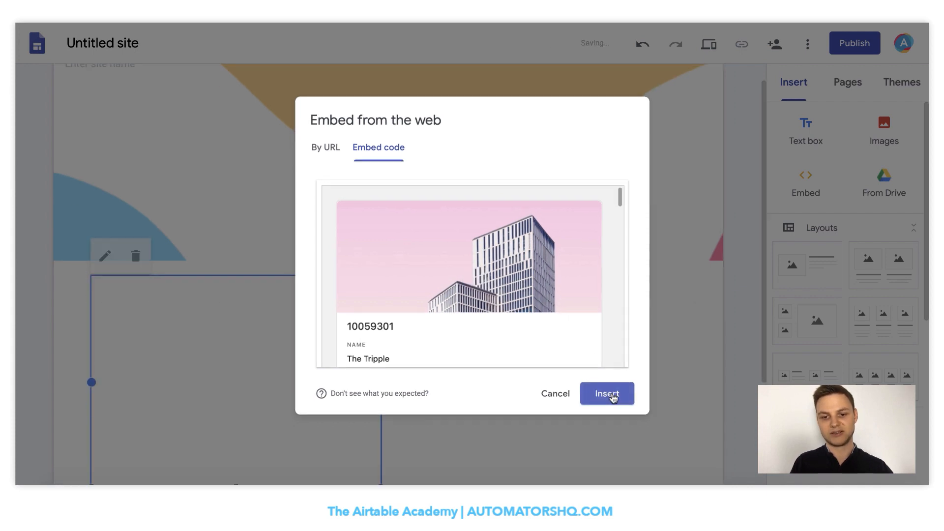
{"action": "left_click", "coordinate": [607, 393]}
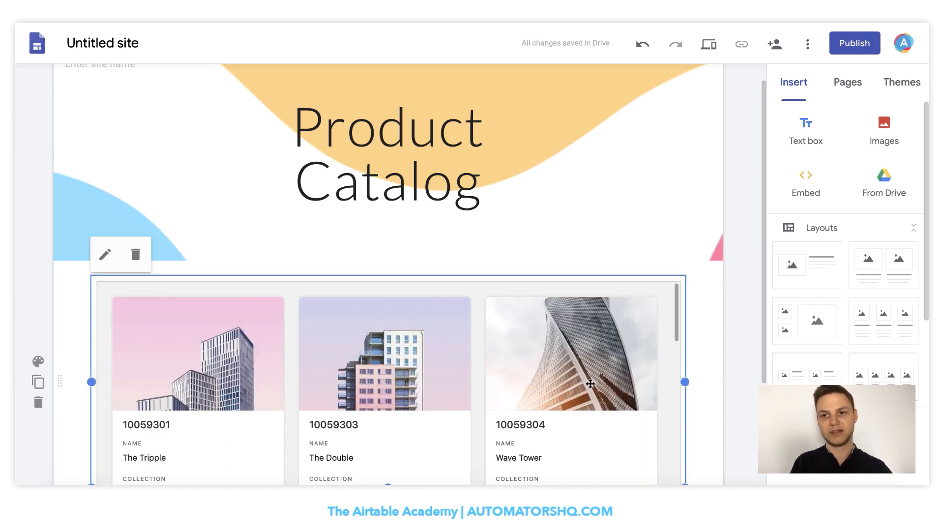
{"action": "scroll", "scroll_direction": "down", "scroll_amount": 3}
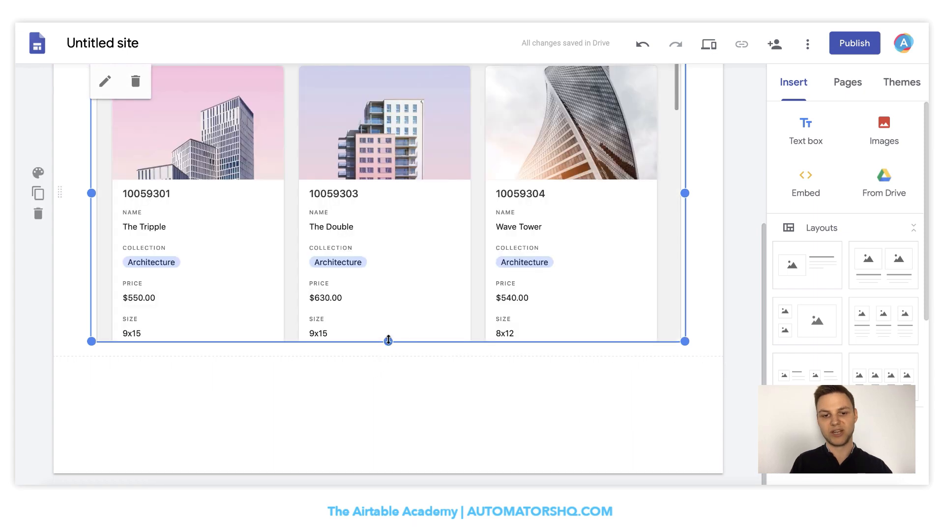
{"action": "left_click_drag", "start_coordinate": [388, 342], "coordinate": [388, 465]}
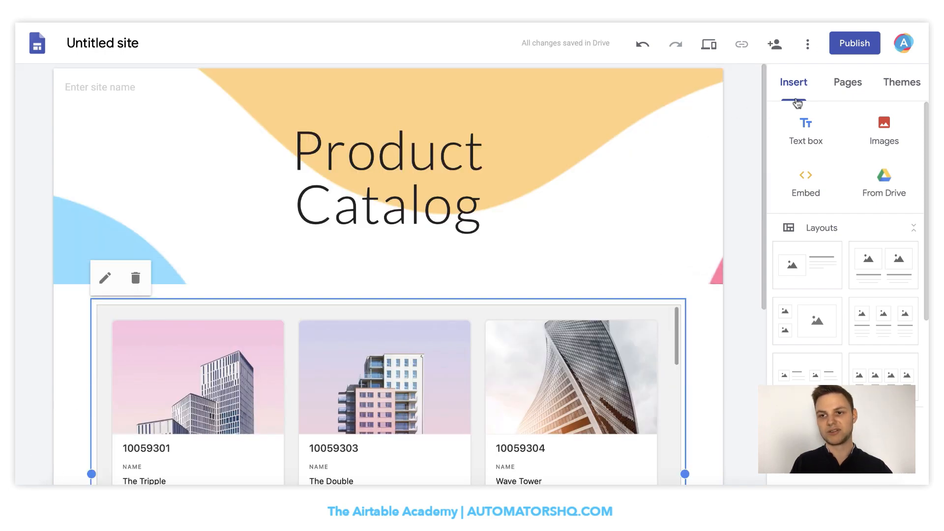
{"action": "left_click", "coordinate": [854, 42]}
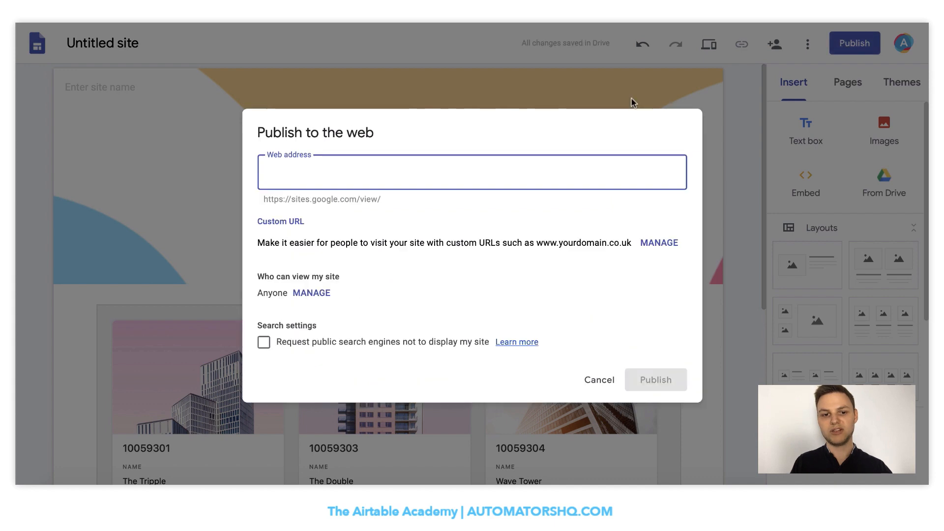
{"action": "mouse_move", "coordinate": [342, 223]}
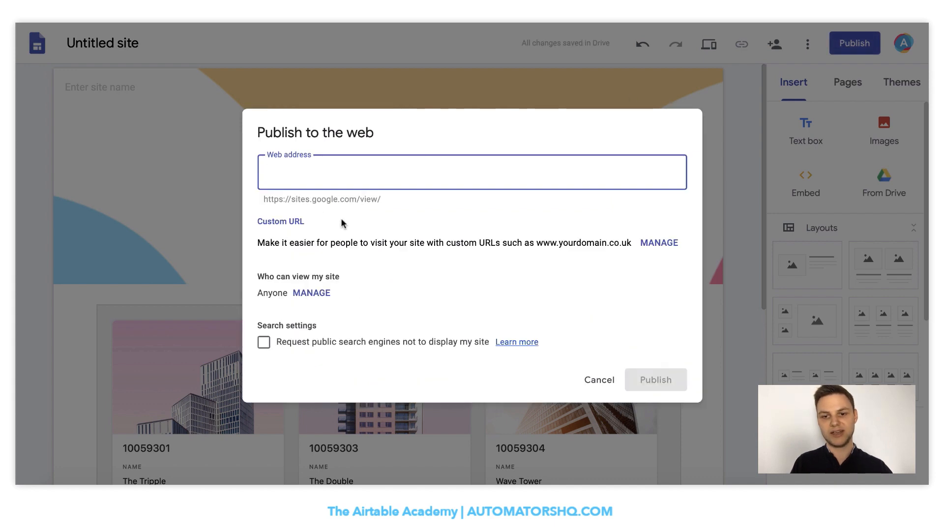
{"action": "mouse_move", "coordinate": [283, 186]}
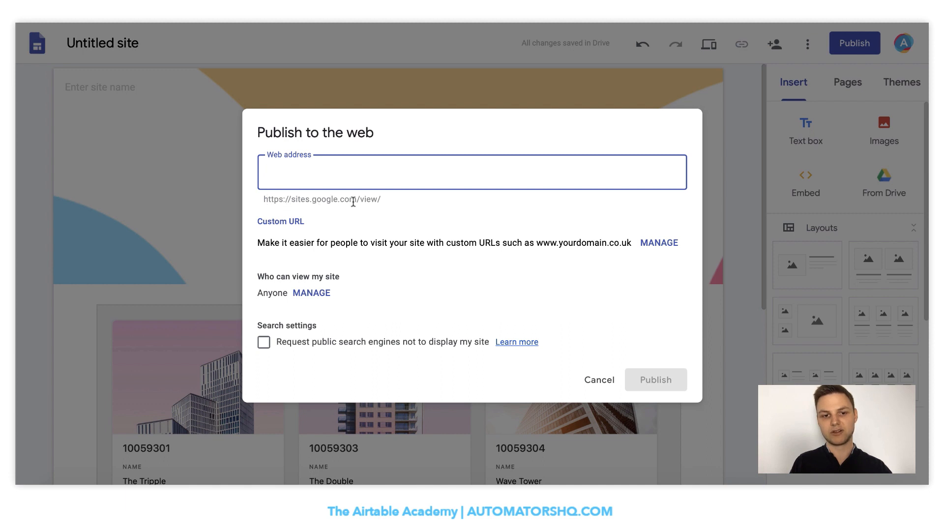
{"action": "mouse_move", "coordinate": [389, 205]}
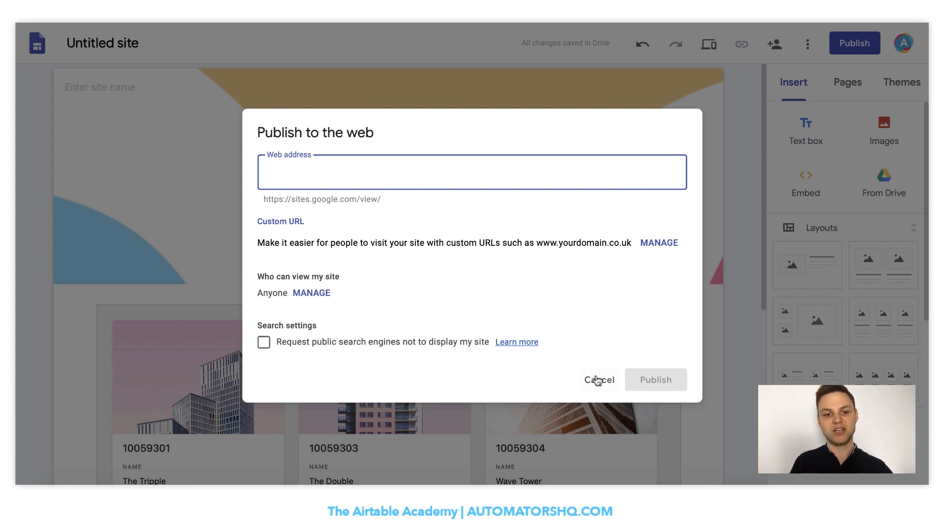
{"action": "mouse_move", "coordinate": [554, 308]}
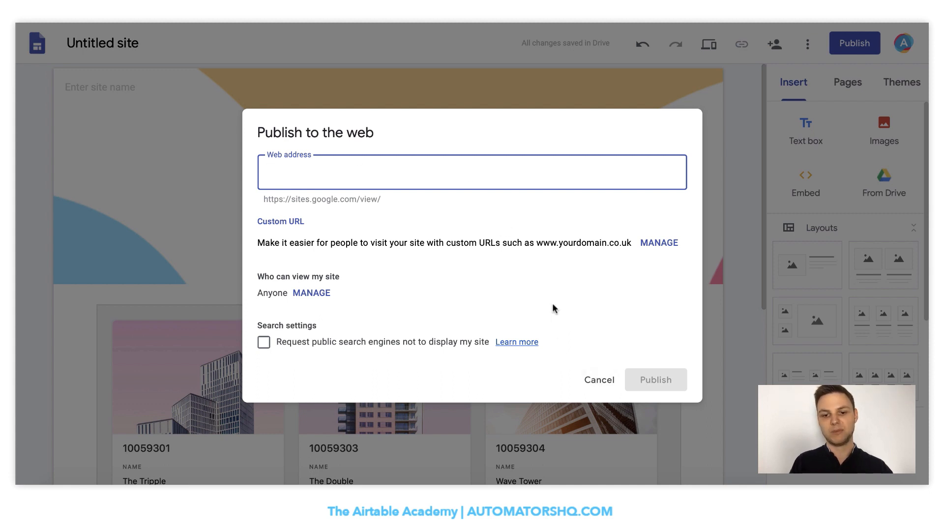
{"action": "mouse_move", "coordinate": [597, 385]}
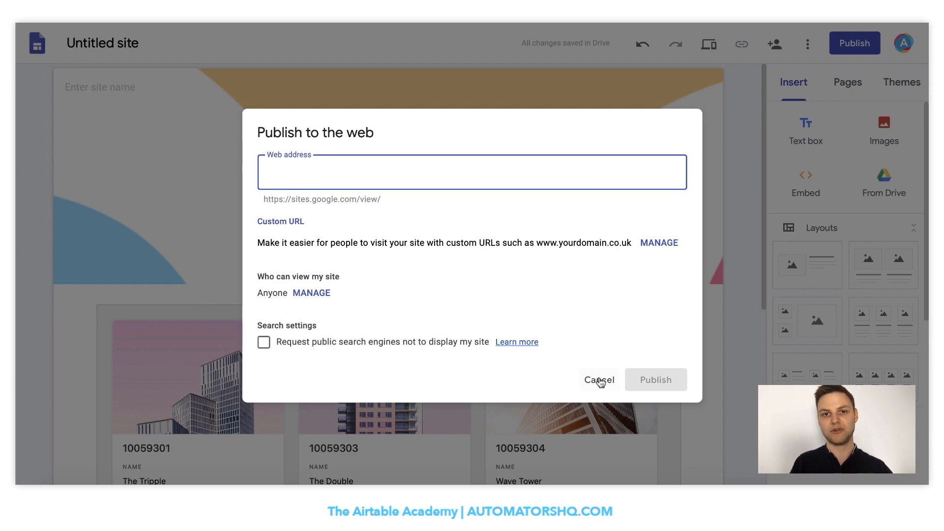
{"action": "left_click", "coordinate": [599, 379]}
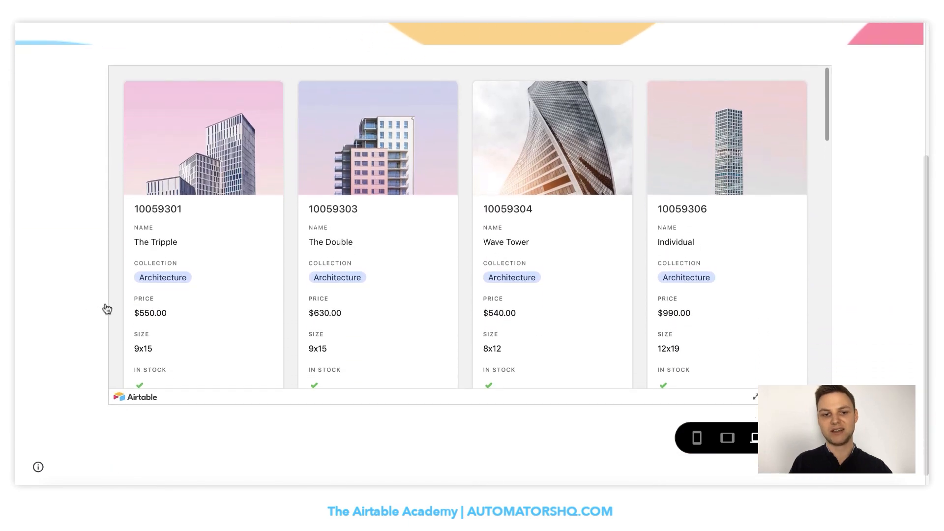
Scroll the previewed gallery and close the expanded 10059301 product record.
{"action": "scroll", "scroll_direction": "down", "scroll_amount": 3}
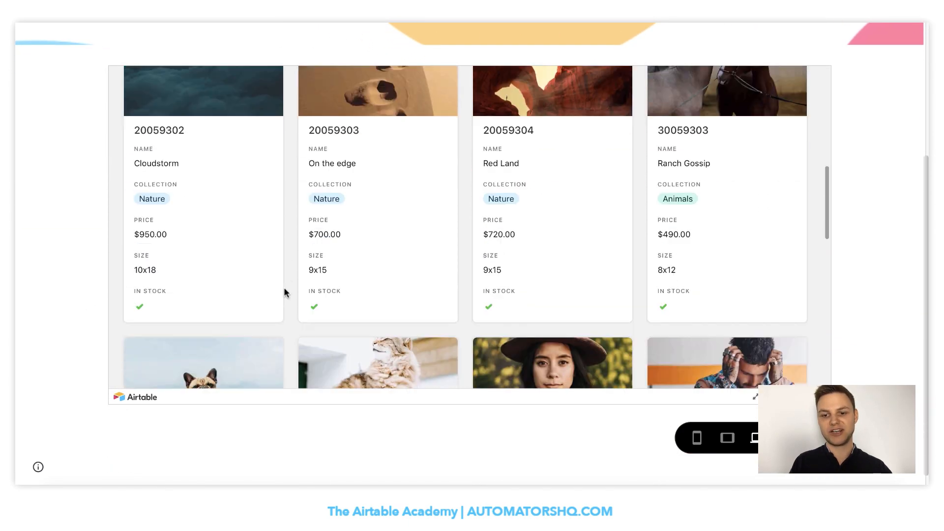
{"action": "scroll", "scroll_direction": "down", "scroll_amount": 3}
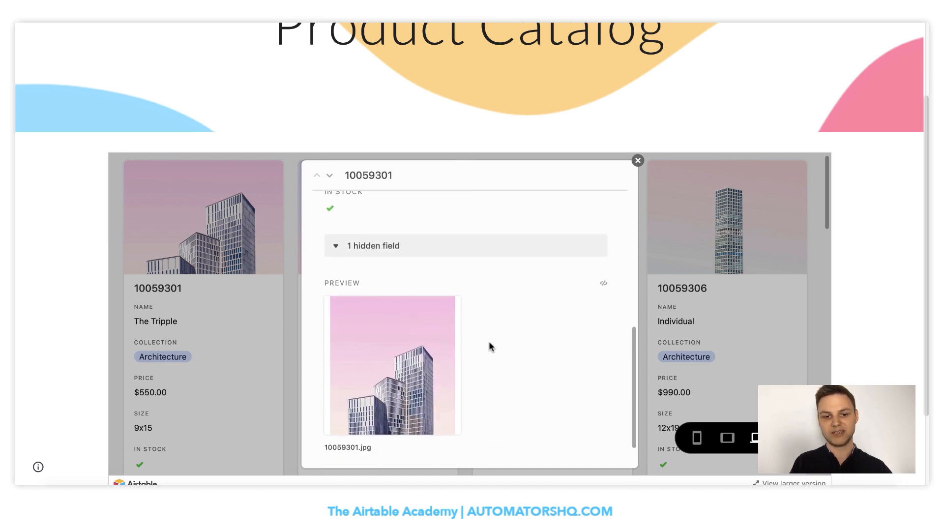
{"action": "left_click", "coordinate": [638, 160]}
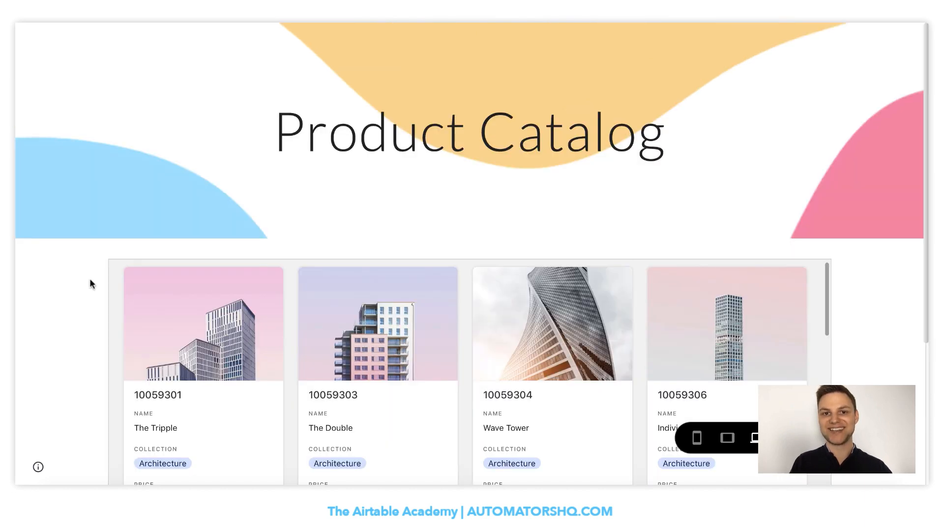